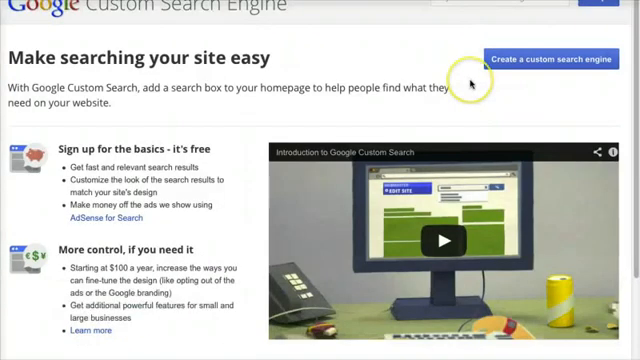
{"action": "mouse_move", "coordinate": [545, 62]}
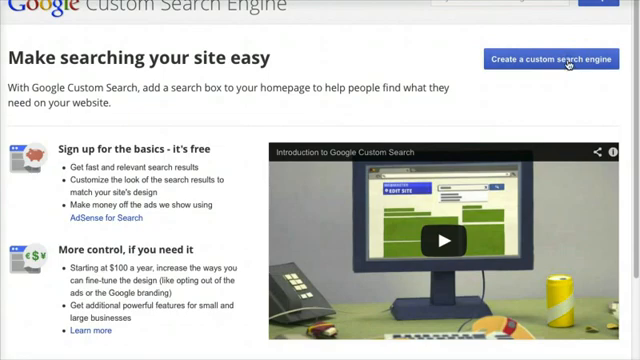
- Start creating a new custom search engine from the Custom Search home page
{"action": "left_click", "coordinate": [535, 60]}
{"action": "type", "text": "http://www.ipl.org/div/stateknow/"}
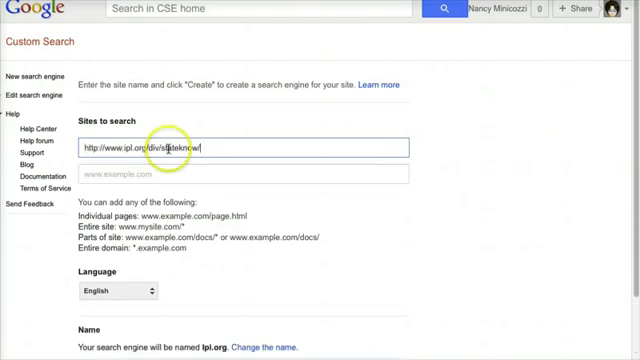
{"action": "mouse_move", "coordinate": [213, 177]}
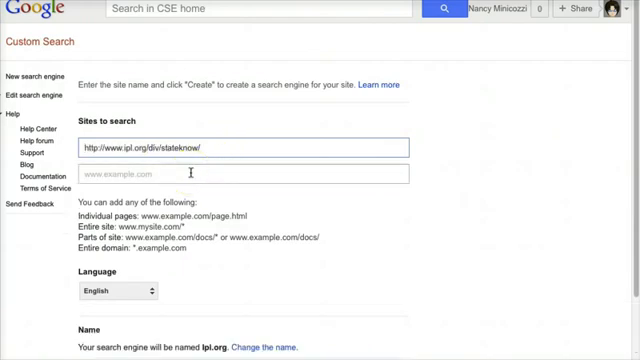
{"action": "type", "text": "w"}
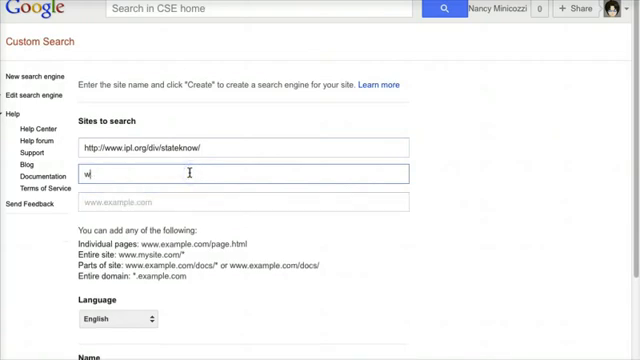
{"action": "type", "text": "ww.netstat"}
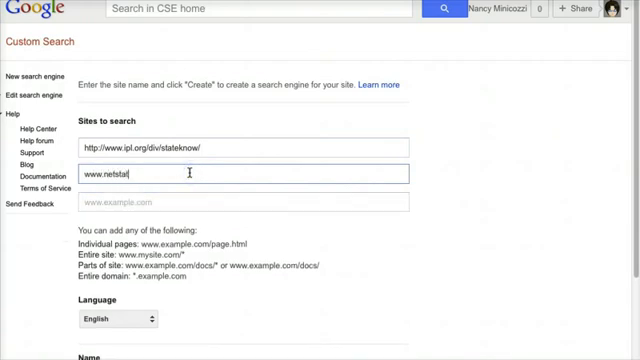
{"action": "type", "text": "e.com"}
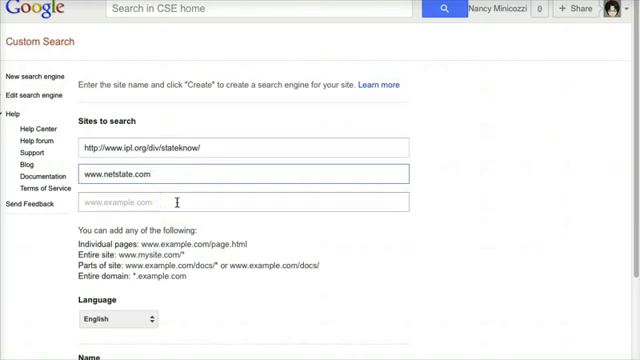
{"action": "left_click", "coordinate": [243, 203]}
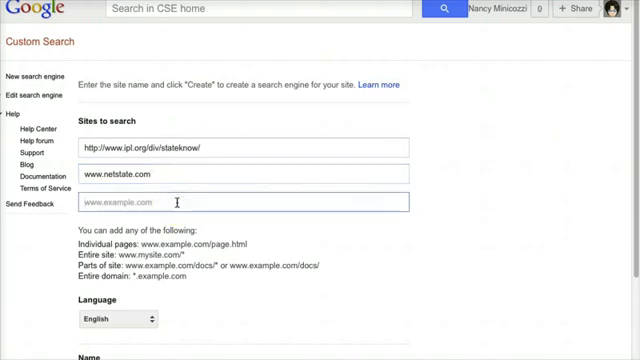
{"action": "type", "text": "1"}
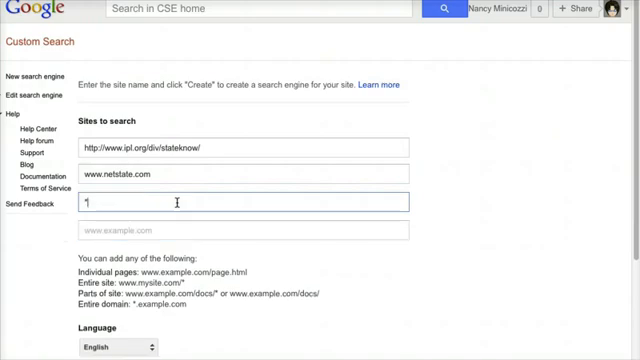
{"action": "type", "text": "*.edu"}
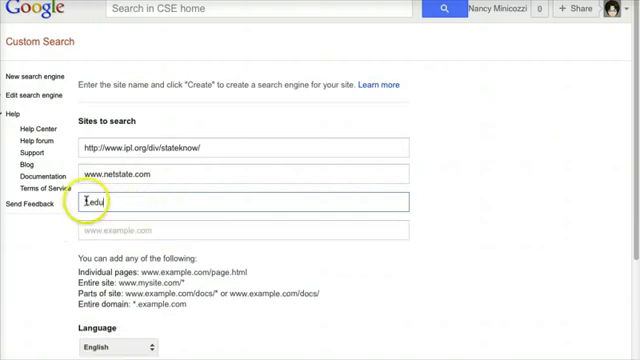
{"action": "type", "text": "*.edu"}
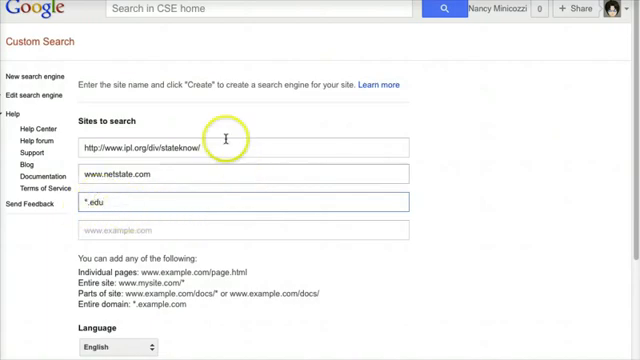
- Name the engine 'State Research' and create it
{"action": "scroll", "scroll_direction": "down", "scroll_amount": 3}
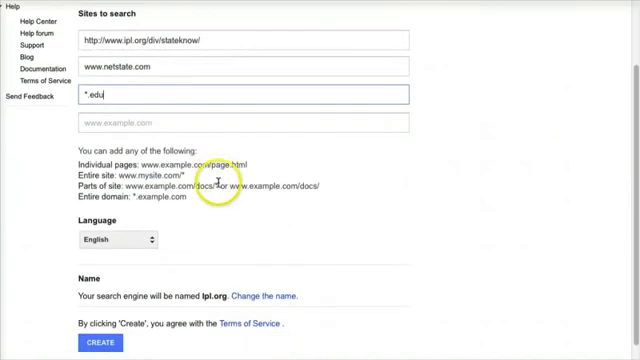
{"action": "scroll", "scroll_direction": "down", "scroll_amount": 3}
{"action": "type", "text": "Sa"}
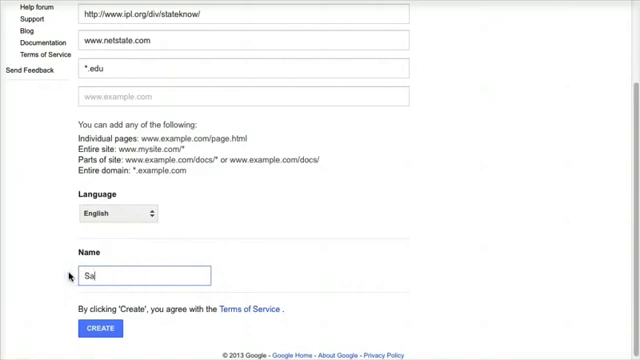
{"action": "type", "text": "State Rese"}
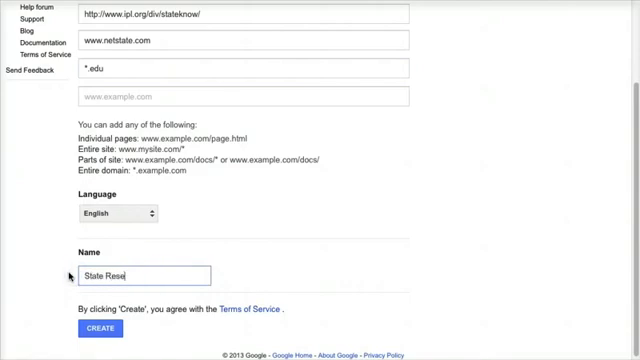
{"action": "type", "text": "arch"}
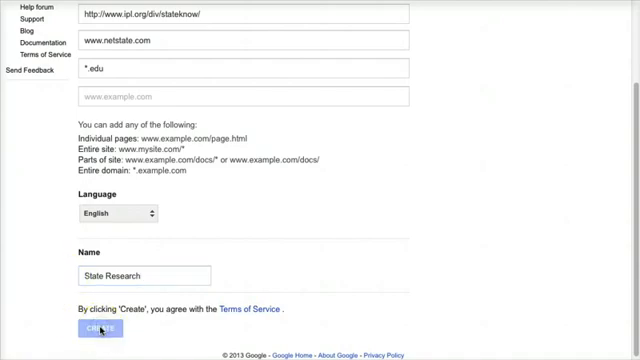
{"action": "left_click", "coordinate": [96, 328]}
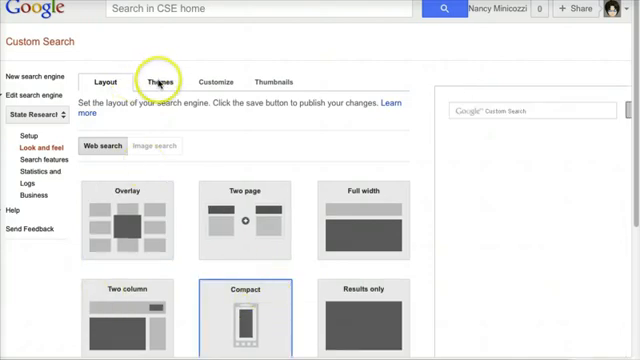
- Apply the Shiny theme and leave search-result thumbnails on
{"action": "left_click", "coordinate": [160, 82]}
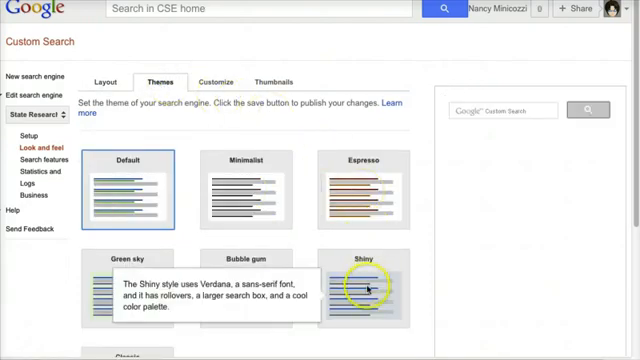
{"action": "left_click", "coordinate": [367, 290]}
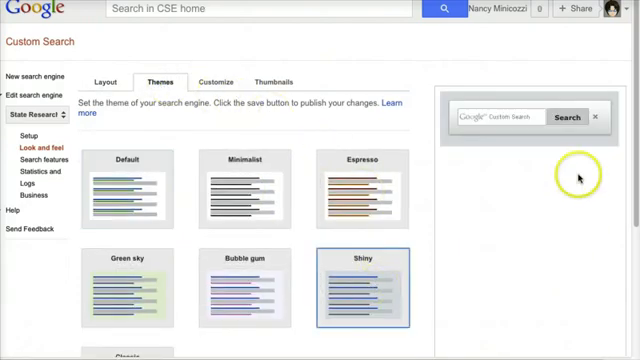
{"action": "mouse_move", "coordinate": [213, 81]}
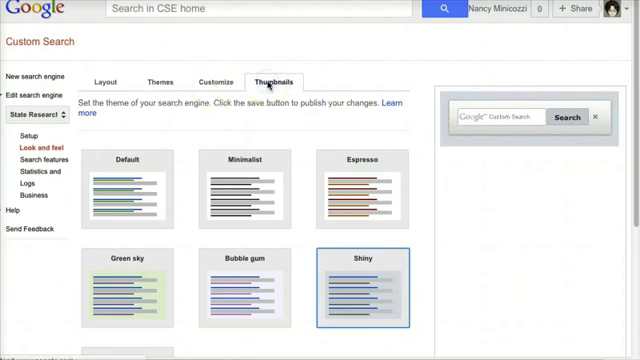
{"action": "left_click", "coordinate": [275, 82]}
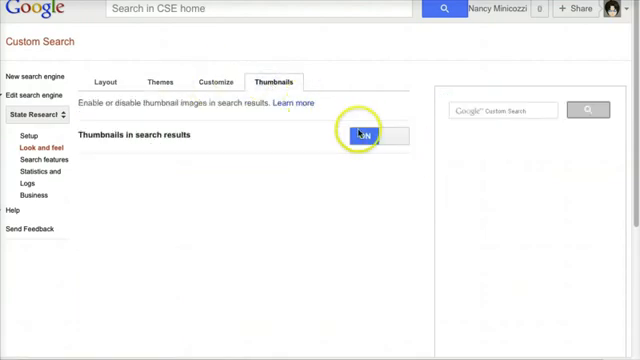
{"action": "mouse_move", "coordinate": [211, 87]}
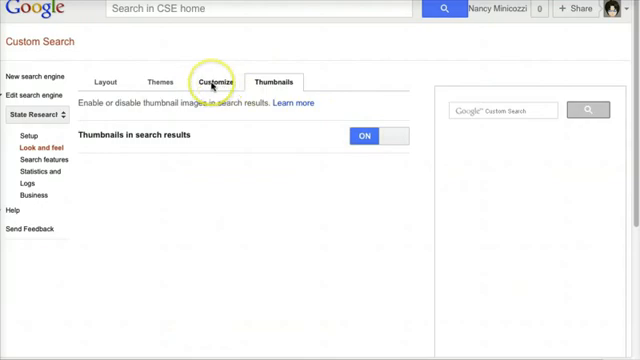
- Review the Customize font and colour options and save the look and feel
{"action": "left_click", "coordinate": [212, 81]}
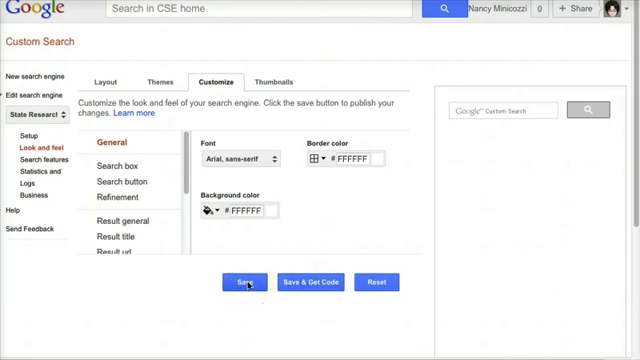
{"action": "left_click", "coordinate": [245, 282]}
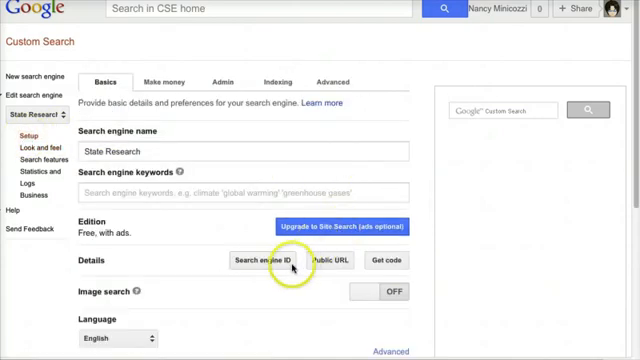
{"action": "mouse_move", "coordinate": [322, 287]}
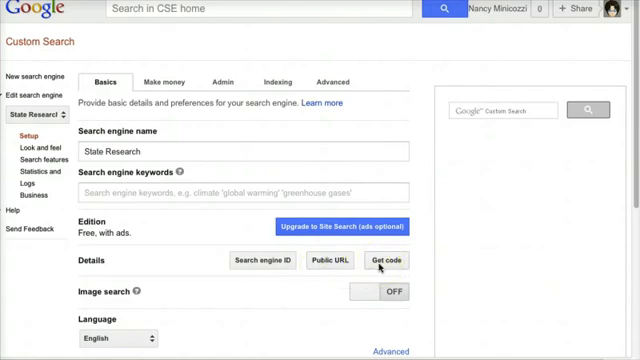
{"action": "mouse_move", "coordinate": [334, 260]}
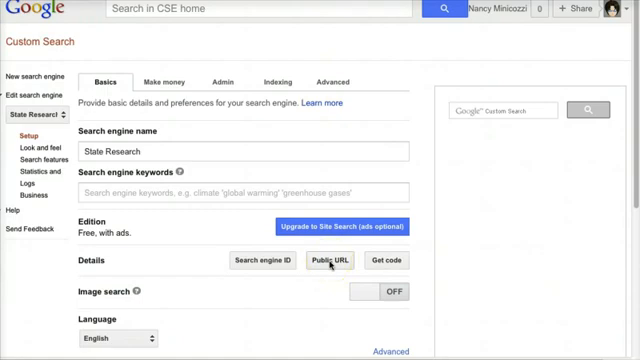
- Open the State Research engine's public search page from Setup Basics
{"action": "left_click", "coordinate": [330, 259]}
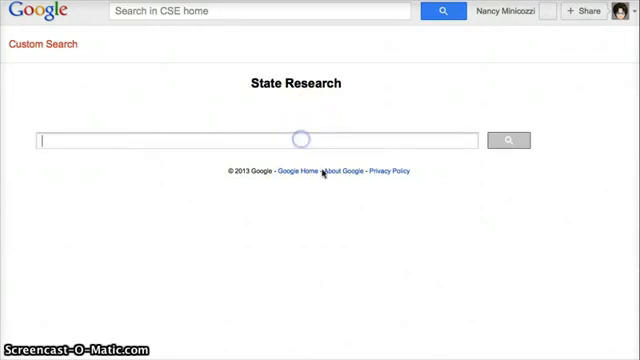
{"action": "mouse_move", "coordinate": [322, 200]}
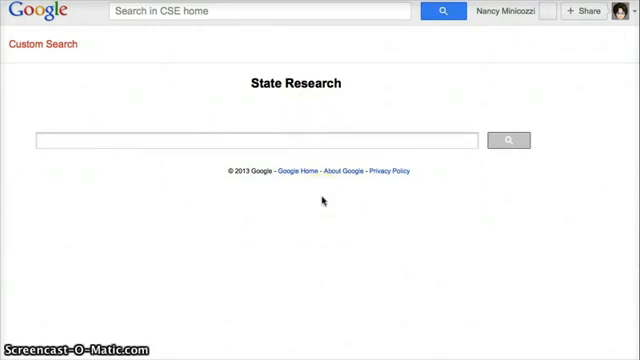
- Run a test search for 'Alabama state flower' on the public page
{"action": "type", "text": "Alabama state flower"}
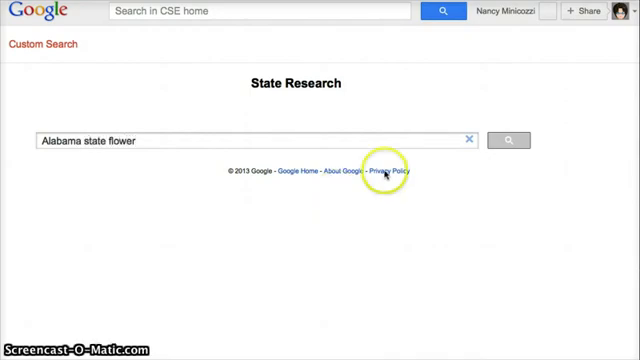
{"action": "left_click", "coordinate": [511, 138]}
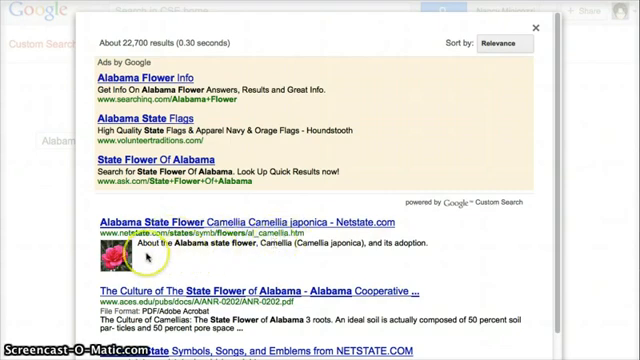
{"action": "mouse_move", "coordinate": [290, 305]}
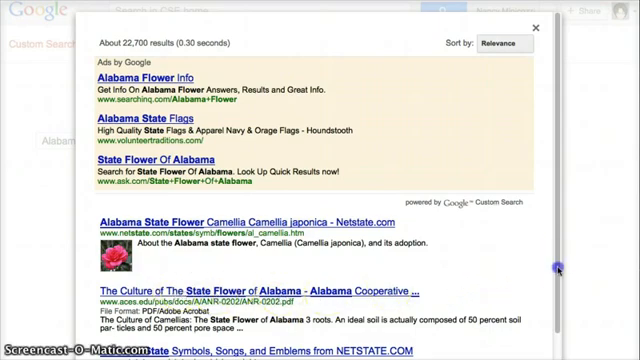
{"action": "scroll", "scroll_direction": "down", "scroll_amount": 3}
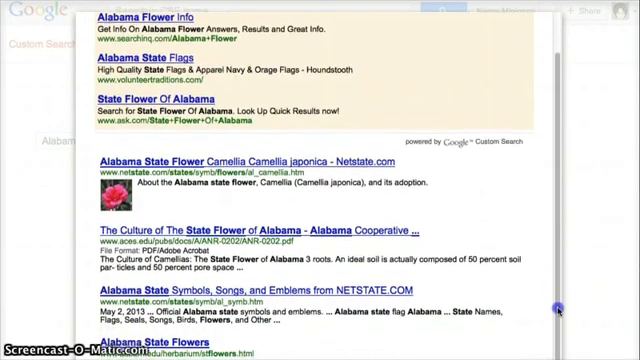
{"action": "scroll", "scroll_direction": "down", "scroll_amount": 3}
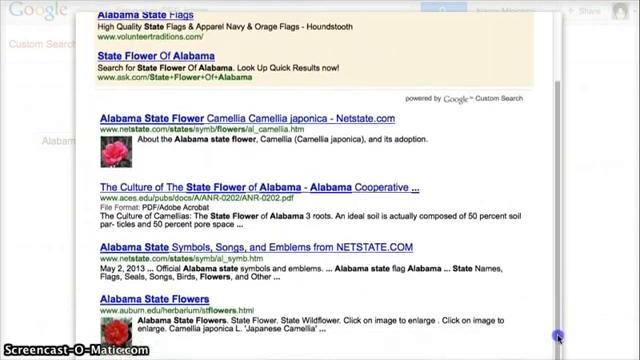
{"action": "scroll", "scroll_direction": "down", "scroll_amount": 3}
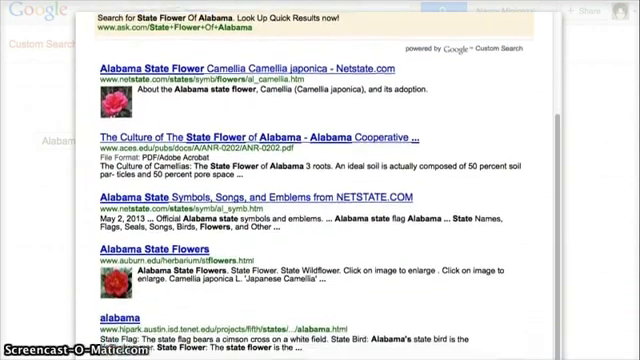
{"action": "scroll", "scroll_direction": "down", "scroll_amount": 3}
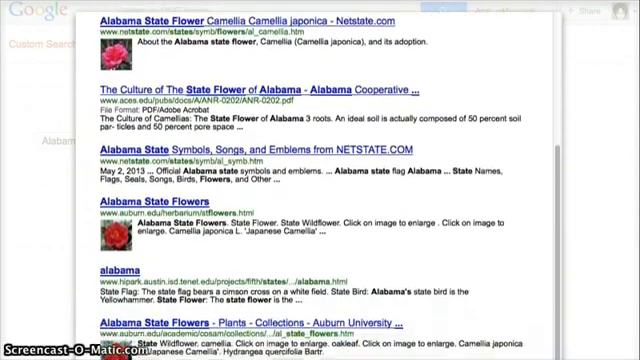
{"action": "scroll", "scroll_direction": "down", "scroll_amount": 3}
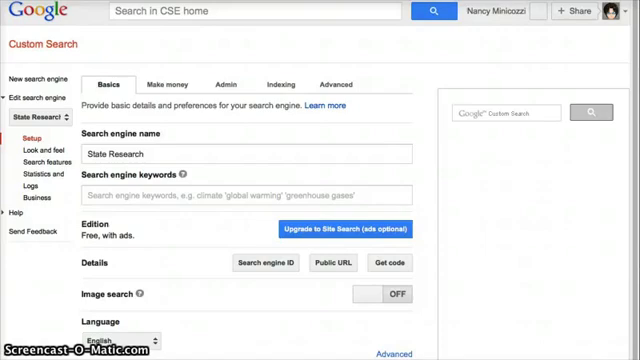
{"action": "mouse_move", "coordinate": [331, 262]}
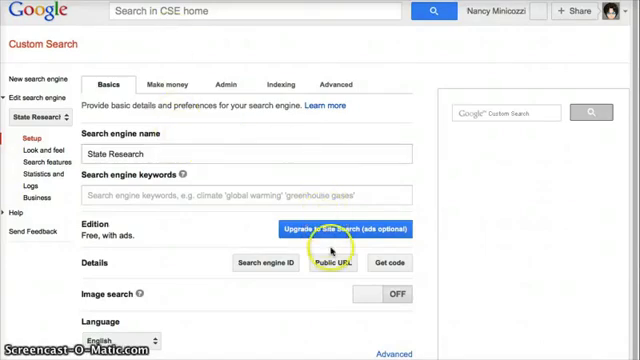
- Display the State Research engine's public URL on the Setup Basics tab
{"action": "left_click", "coordinate": [338, 261]}
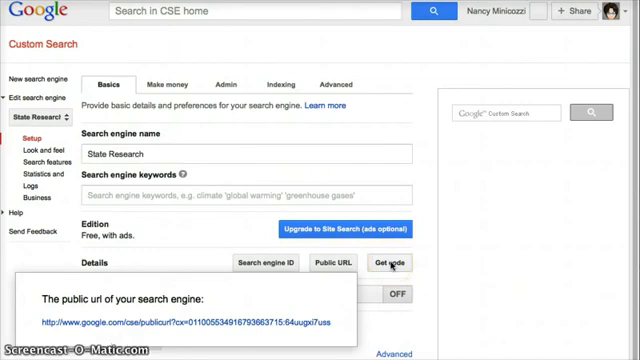
{"action": "left_click", "coordinate": [388, 262]}
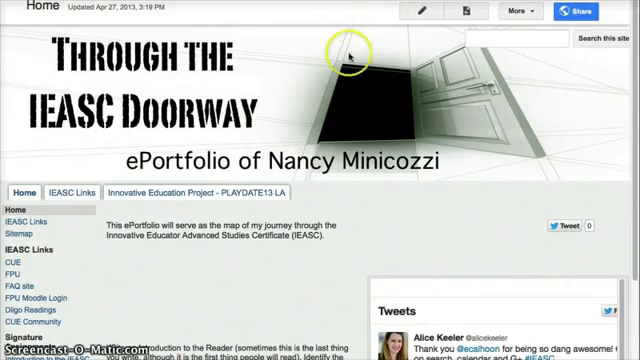
{"action": "mouse_move", "coordinate": [325, 190]}
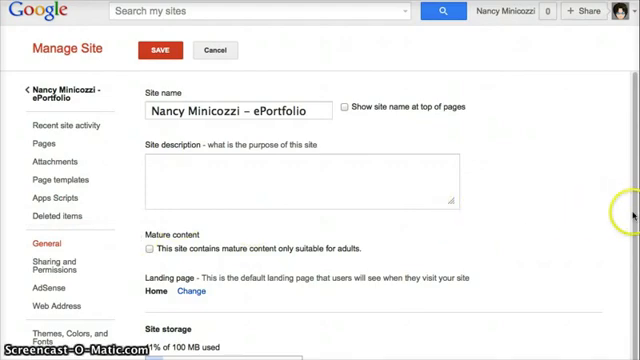
{"action": "mouse_move", "coordinate": [631, 228]}
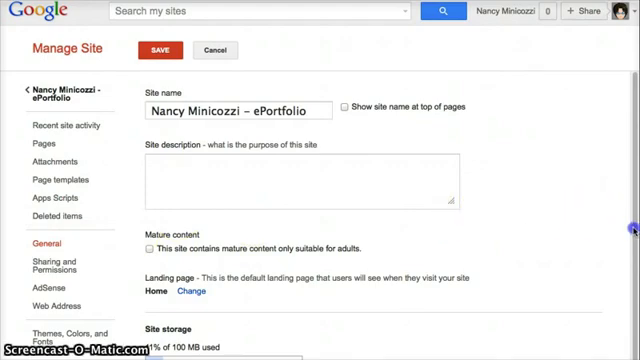
- Scroll the General management page down to the Configure search option
{"action": "scroll", "scroll_direction": "down", "scroll_amount": 3}
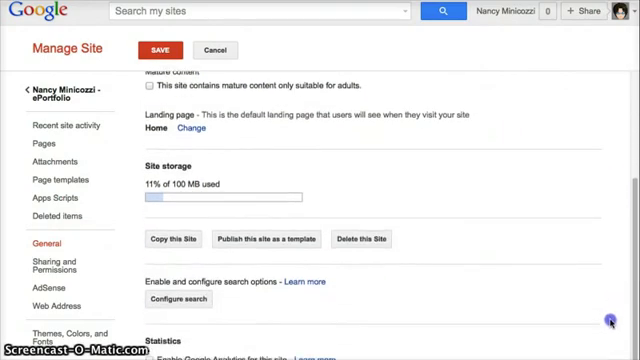
{"action": "scroll", "scroll_direction": "down", "scroll_amount": 3}
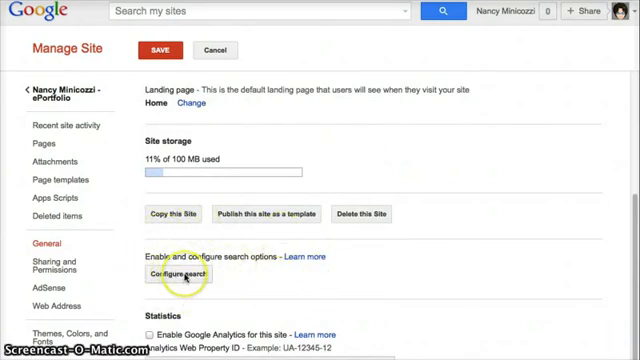
- Open the Configure site search dialog for the ePortfolio
{"action": "left_click", "coordinate": [182, 273]}
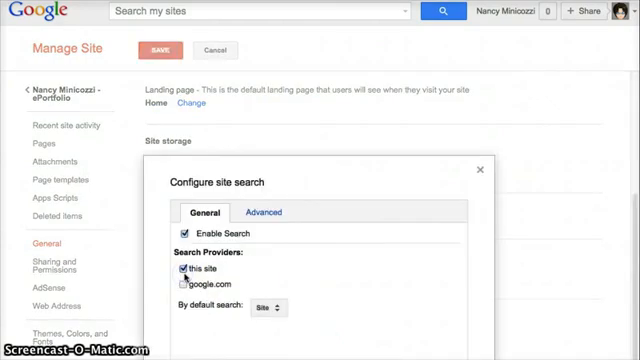
{"action": "mouse_move", "coordinate": [295, 185]}
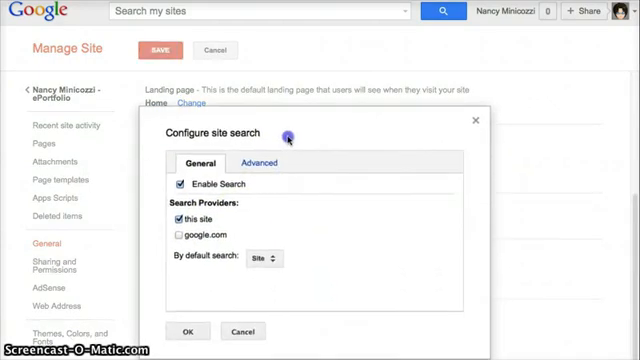
{"action": "mouse_move", "coordinate": [228, 208]}
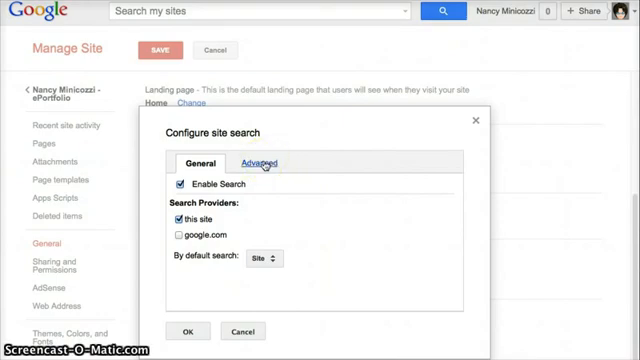
- Add a new provider under Advanced search settings, typed Google Custom Search, named starting 'Sta'
{"action": "left_click", "coordinate": [259, 163]}
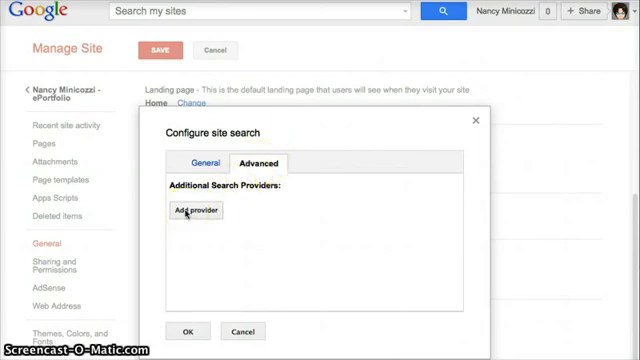
{"action": "left_click", "coordinate": [188, 211]}
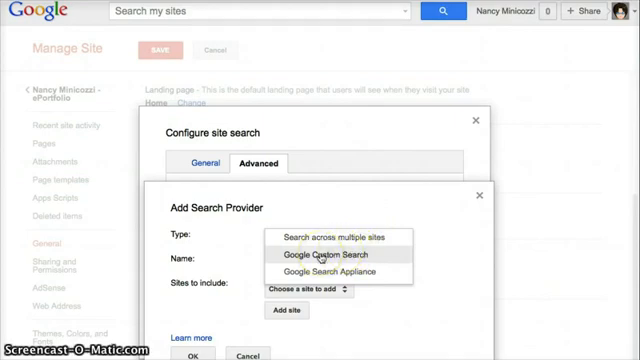
{"action": "left_click", "coordinate": [330, 254]}
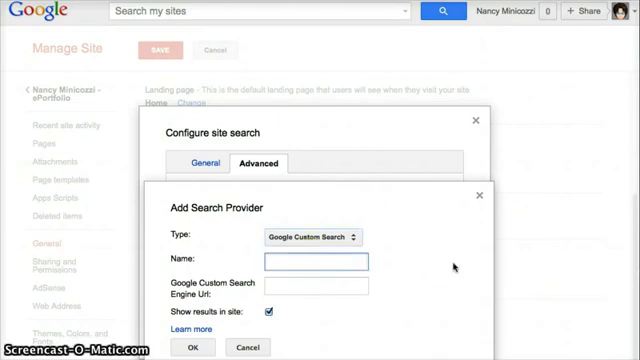
{"action": "type", "text": "State Research"}
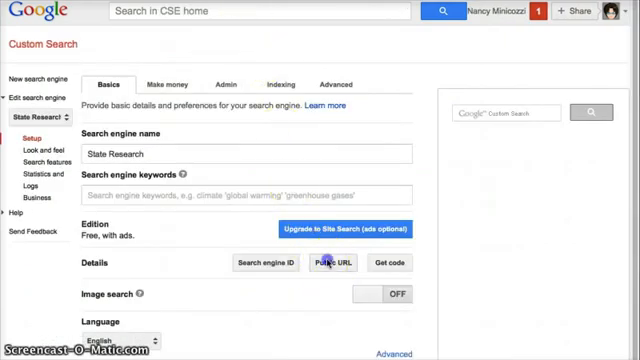
- Copy the State Research engine's public URL from its Public URL link
{"action": "left_click", "coordinate": [344, 262]}
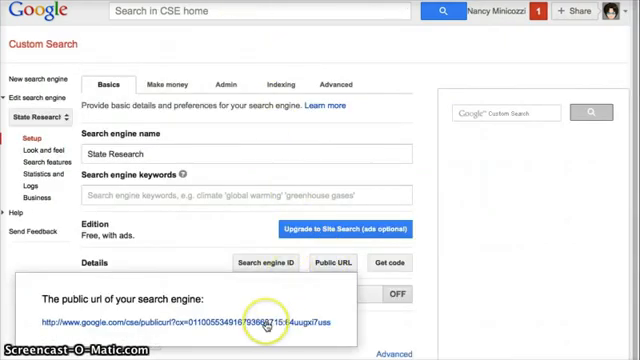
{"action": "right_click", "coordinate": [265, 321]}
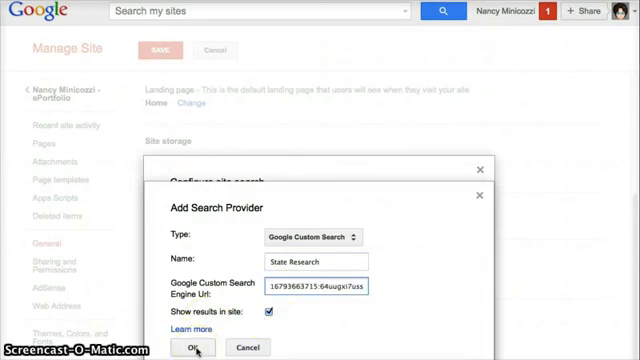
- Confirm the State Research provider and set it as the site's default search under General
{"action": "left_click", "coordinate": [190, 347]}
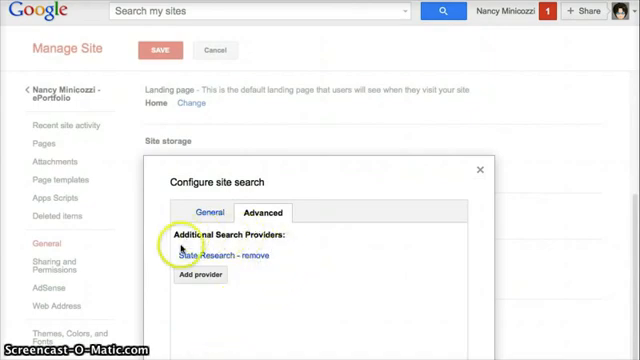
{"action": "mouse_move", "coordinate": [280, 264]}
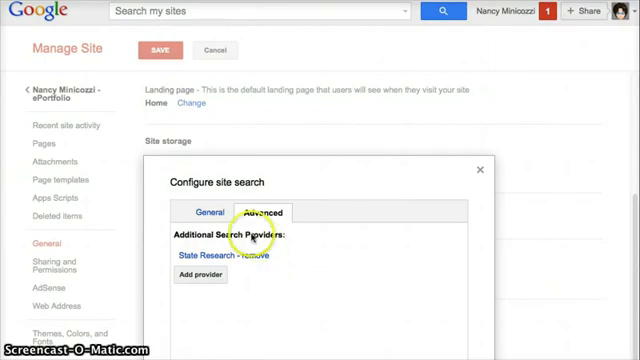
{"action": "left_click", "coordinate": [196, 212]}
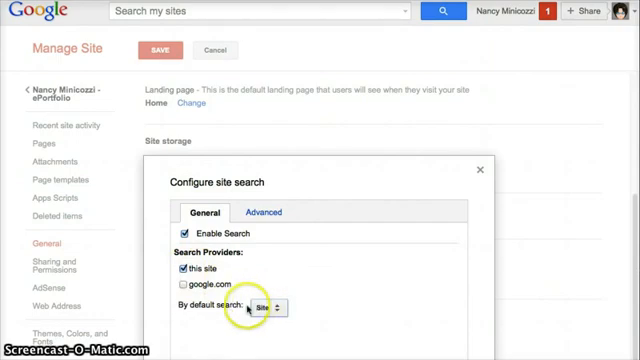
{"action": "left_click", "coordinate": [266, 308]}
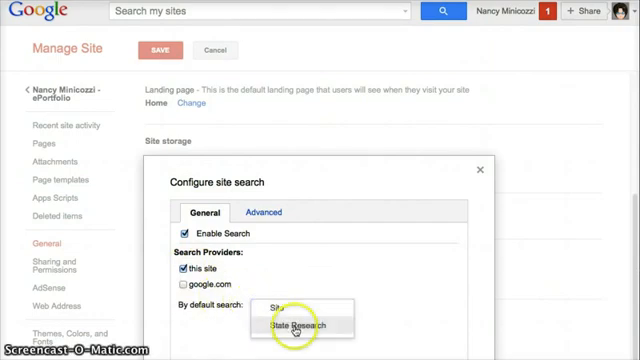
{"action": "left_click", "coordinate": [298, 326]}
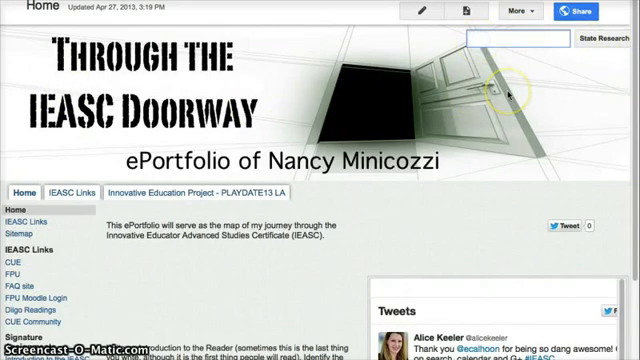
- Run a test search for 'alabama state flower' from the site's State Research box
{"action": "type", "text": "alabama state flower"}
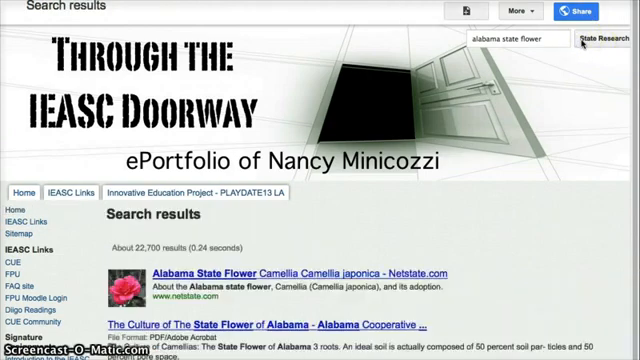
{"action": "left_click", "coordinate": [600, 42]}
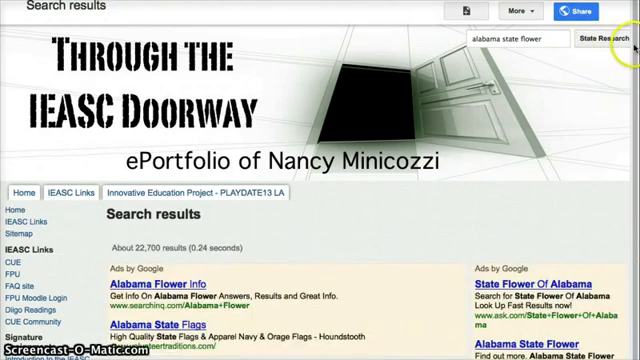
{"action": "scroll", "scroll_direction": "down", "scroll_amount": 3}
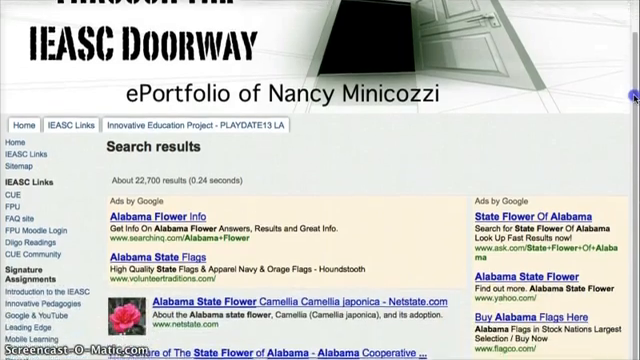